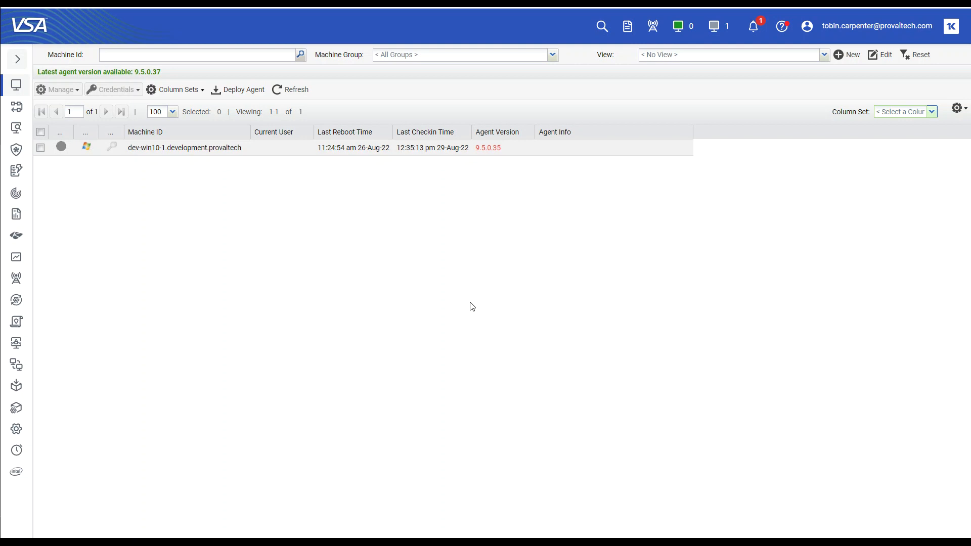
mouse_move(467, 309)
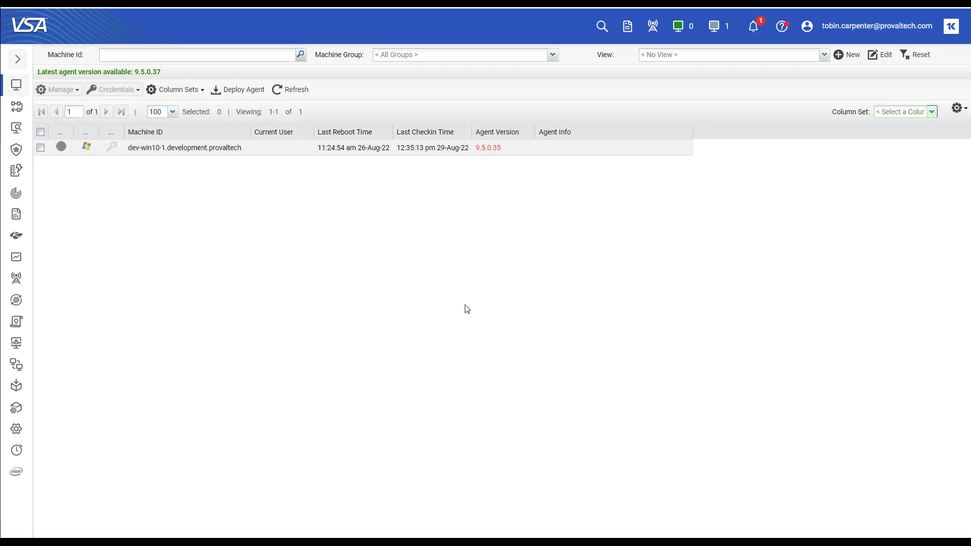
mouse_move(466, 307)
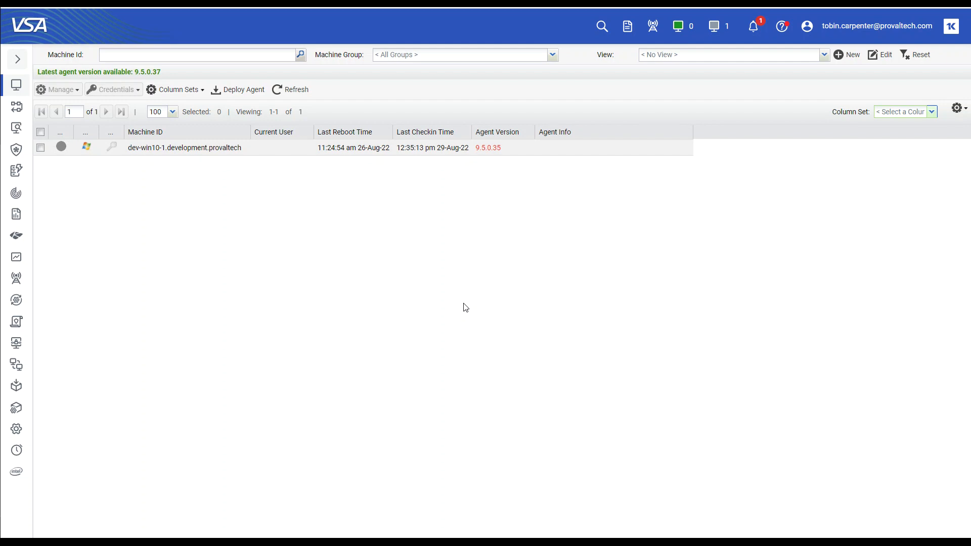
mouse_move(871, 71)
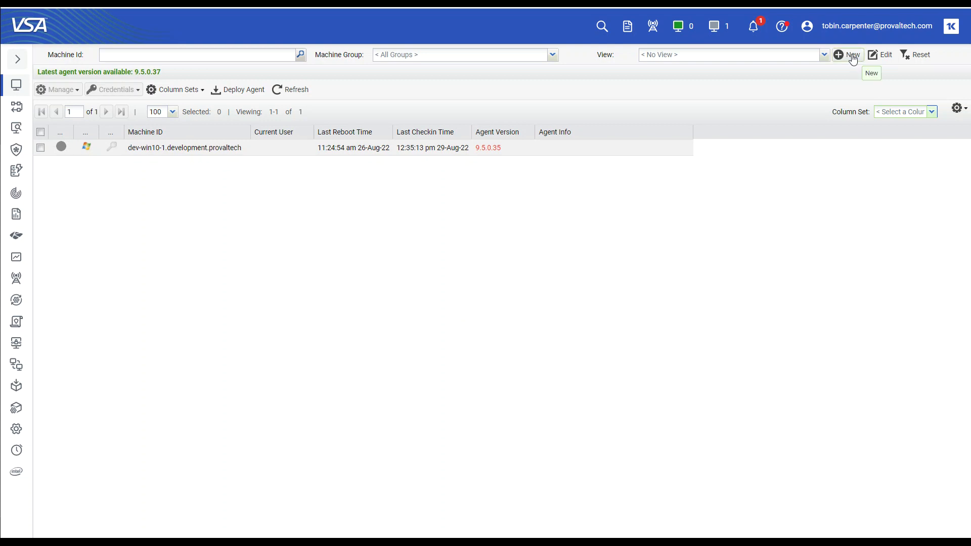
Start a new view and save it under the name 'Outlook.exe Installed'
left_click(853, 55)
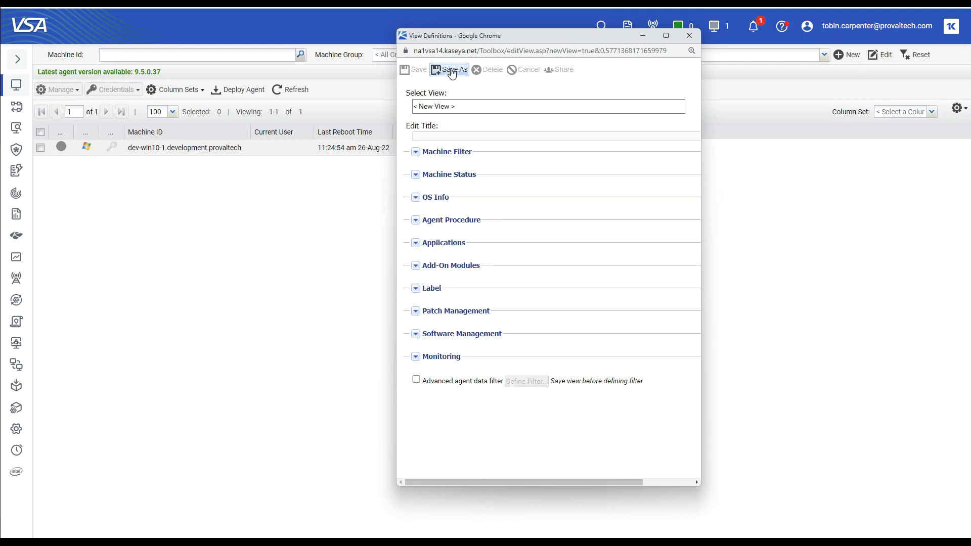
mouse_move(449, 72)
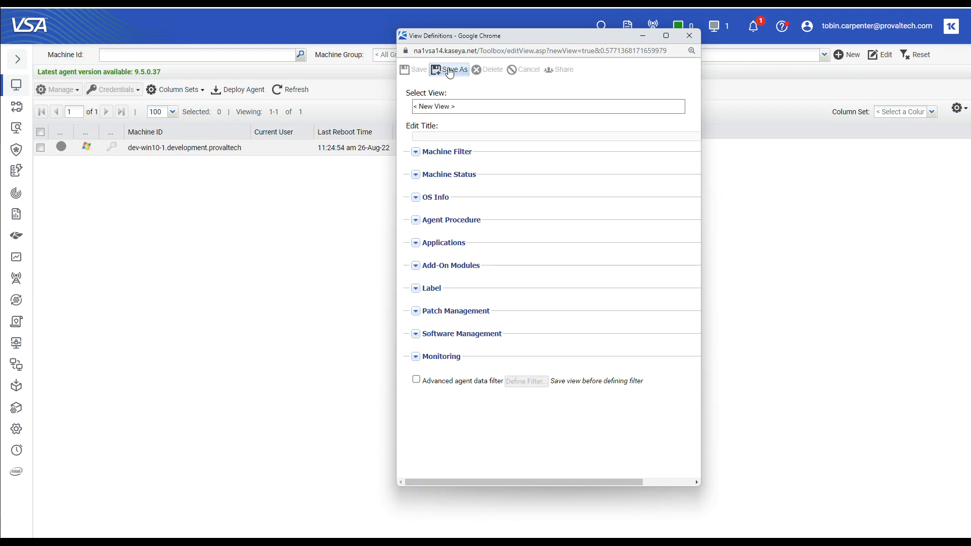
left_click(453, 70)
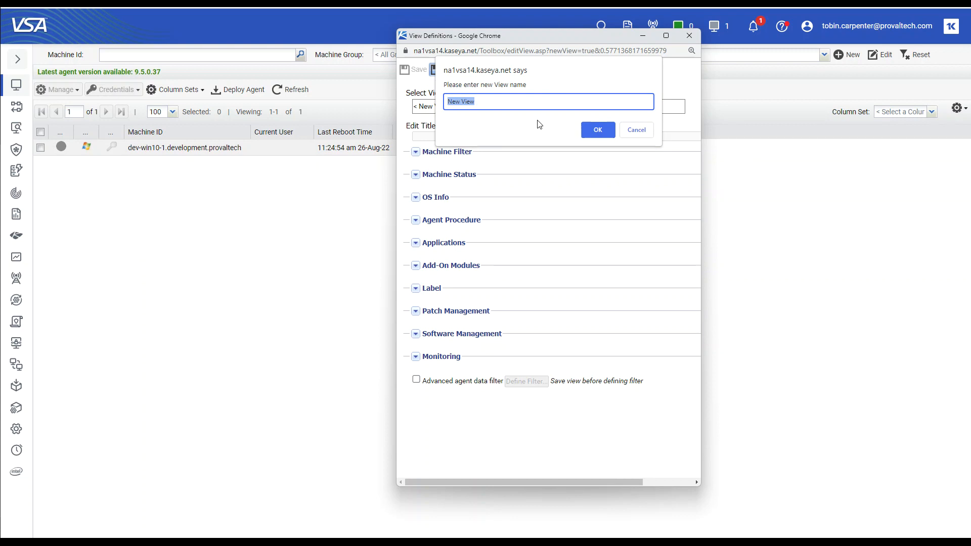
type("Outlook.exe")
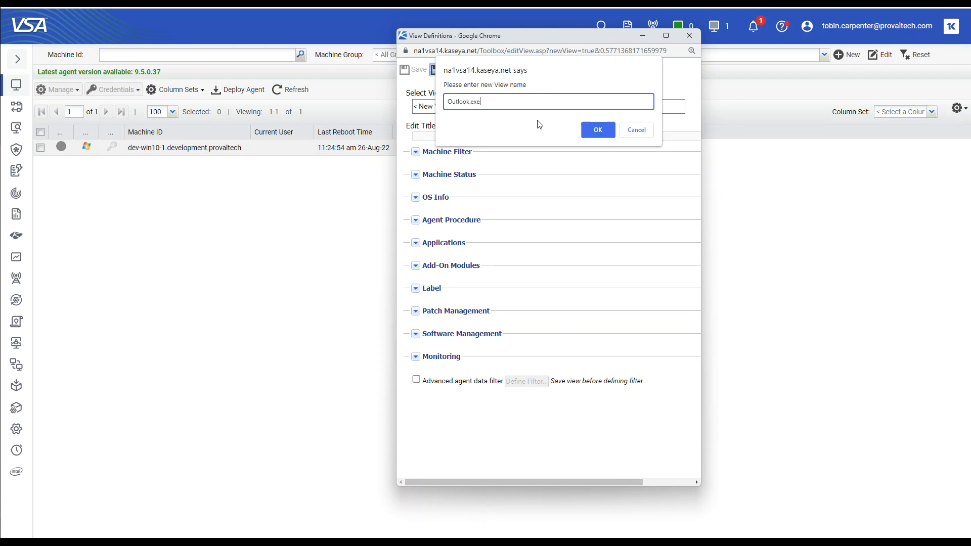
type("Installed")
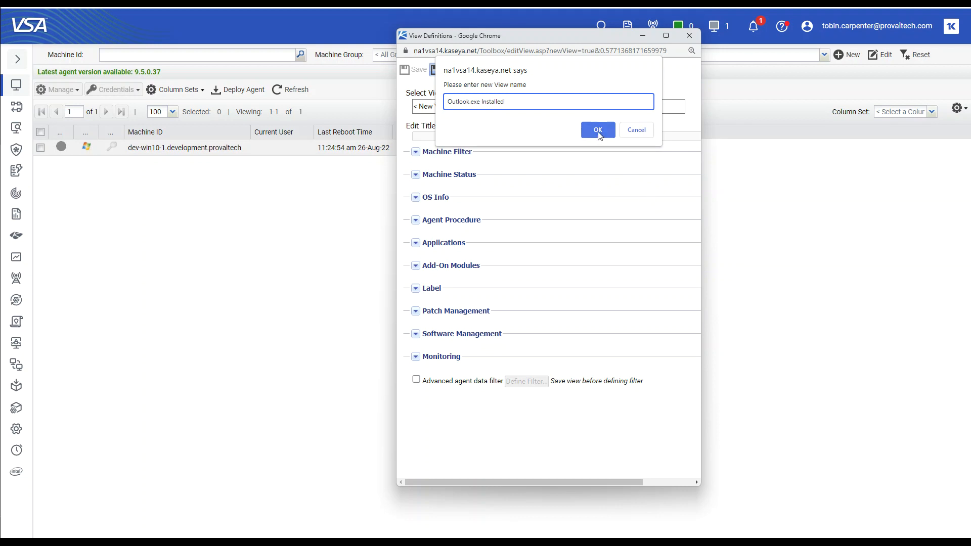
left_click(597, 130)
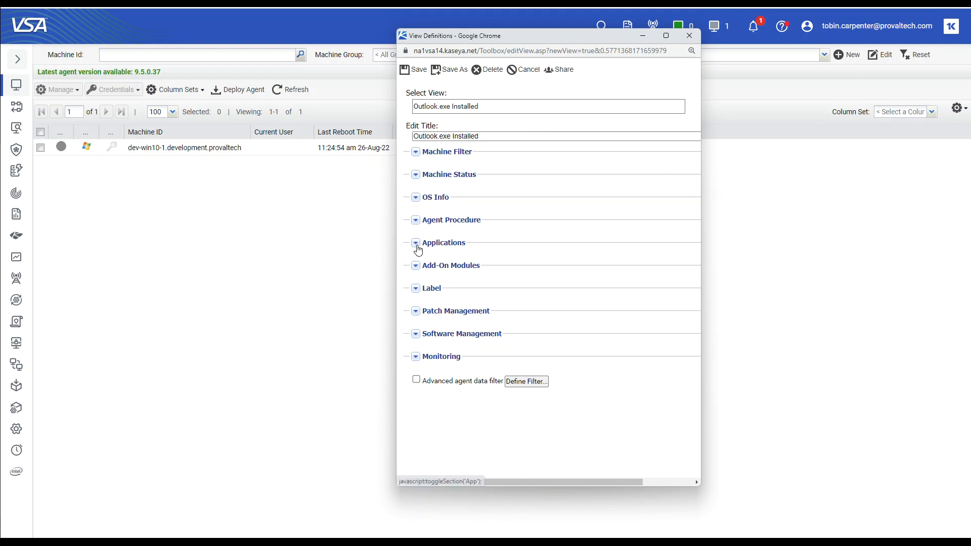
Expand the Applications filter section of the view definition
left_click(416, 243)
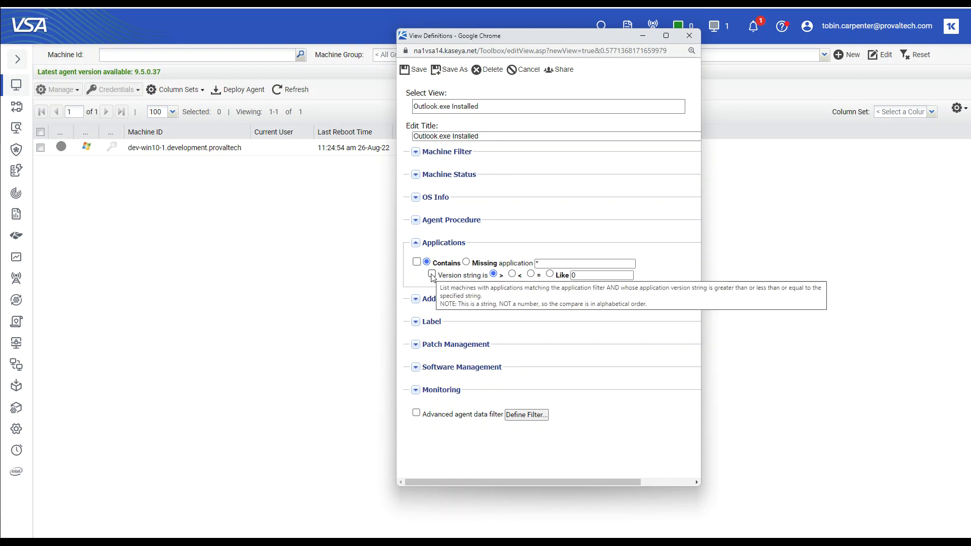
mouse_move(507, 240)
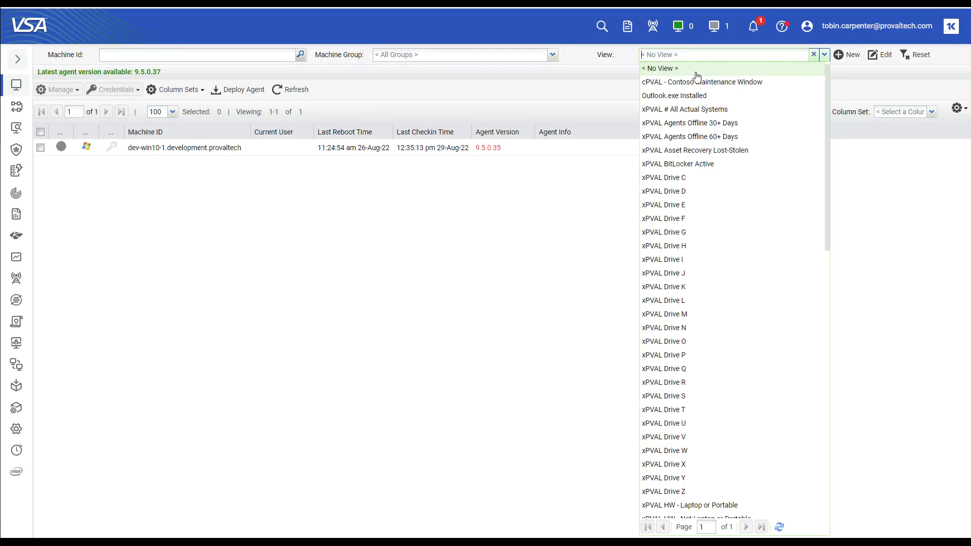
Apply the Outlook.exe Installed view and reopen its View Definitions for editing
left_click(675, 96)
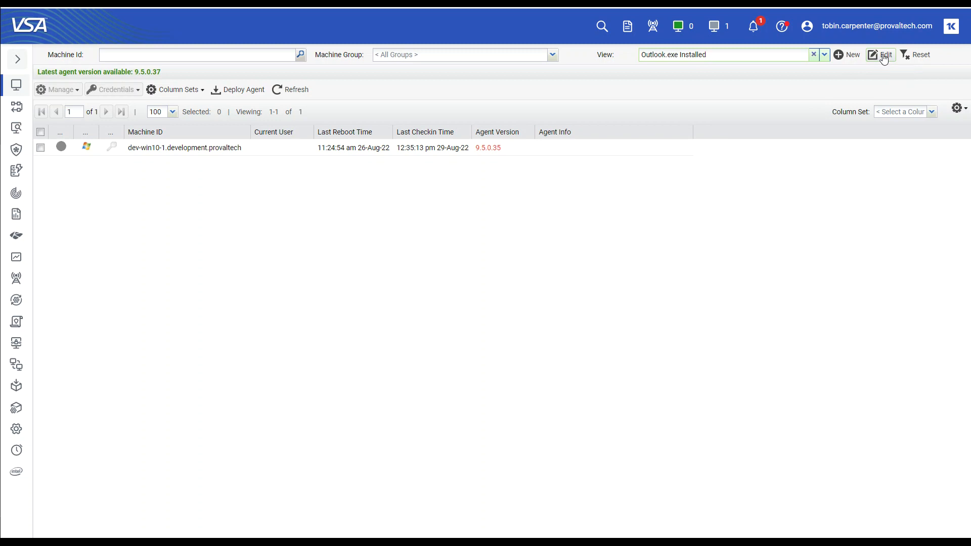
left_click(882, 54)
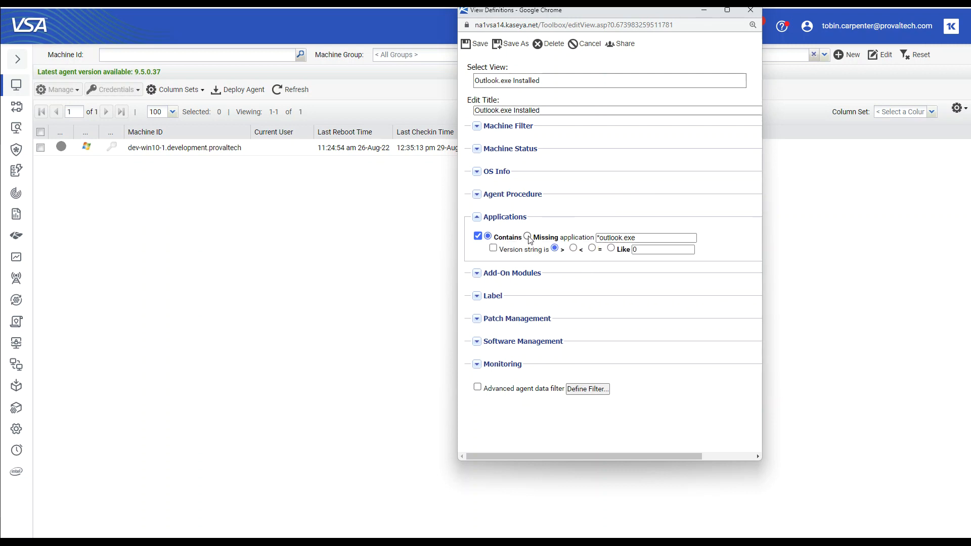
Switch the Applications filter to Missing outlook.exe and save the view
left_click(527, 237)
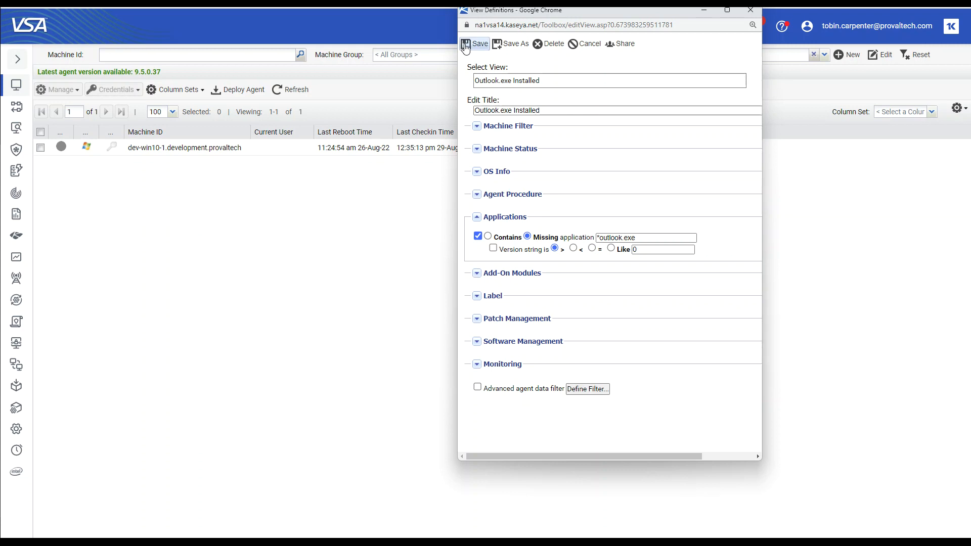
left_click(476, 43)
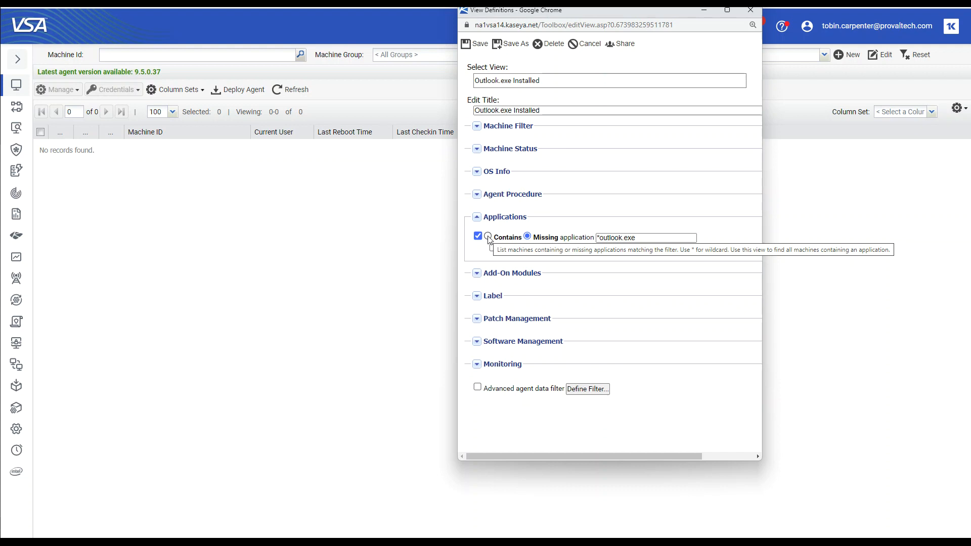
Restore the Contains outlook.exe filter, save, and close View Definitions
left_click(526, 237)
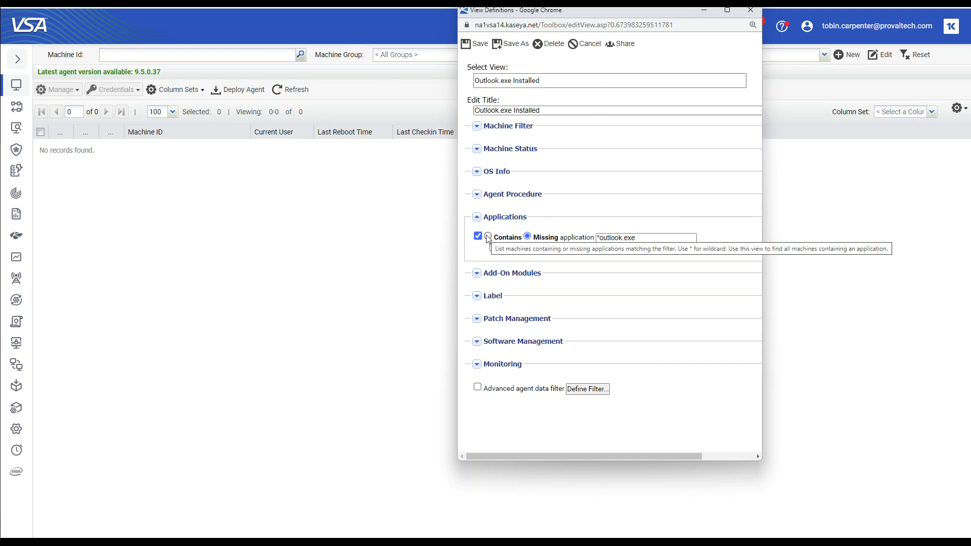
left_click(487, 237)
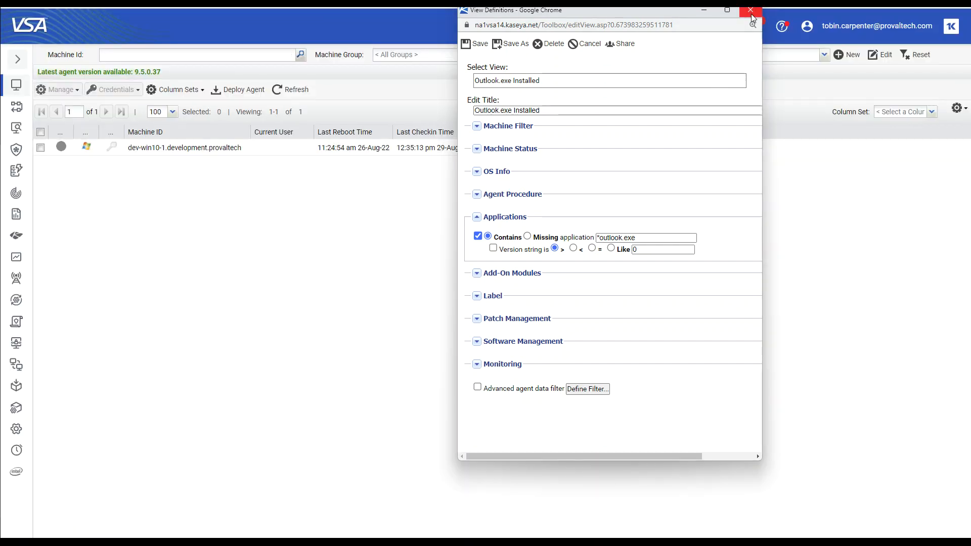
left_click(749, 11)
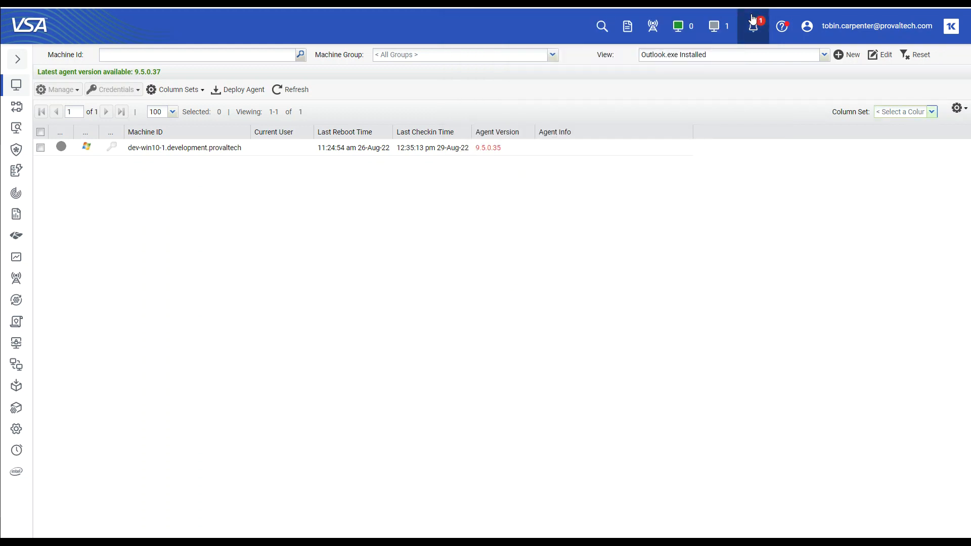